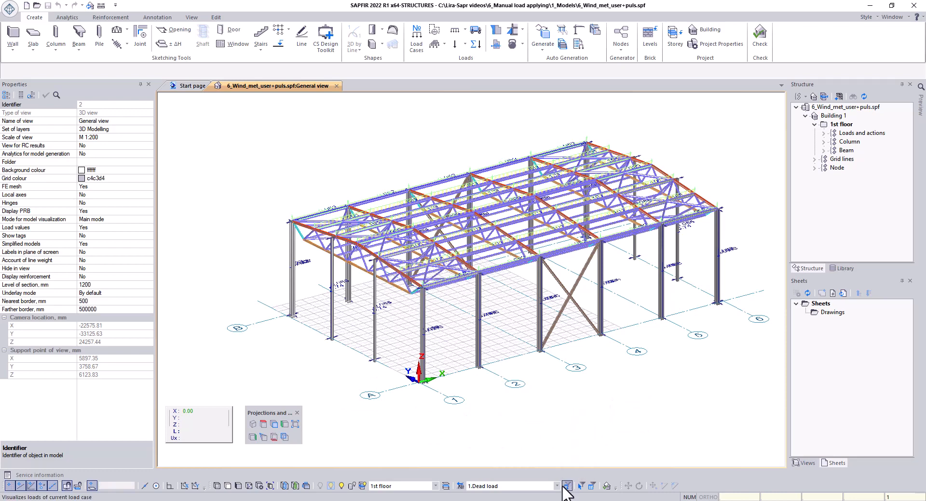
- Make 4.Static0 the current load case and view the five-case load-cases table
{"action": "left_click", "coordinate": [563, 486]}
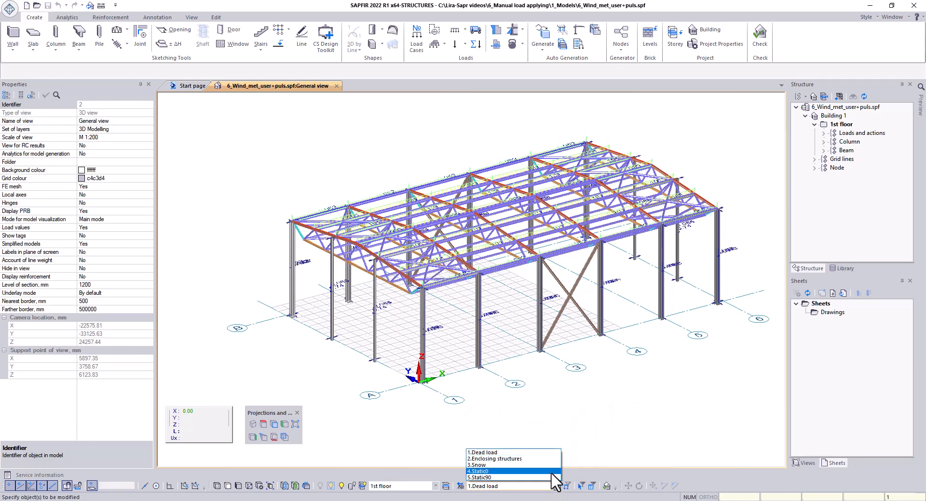
{"action": "left_click", "coordinate": [481, 472]}
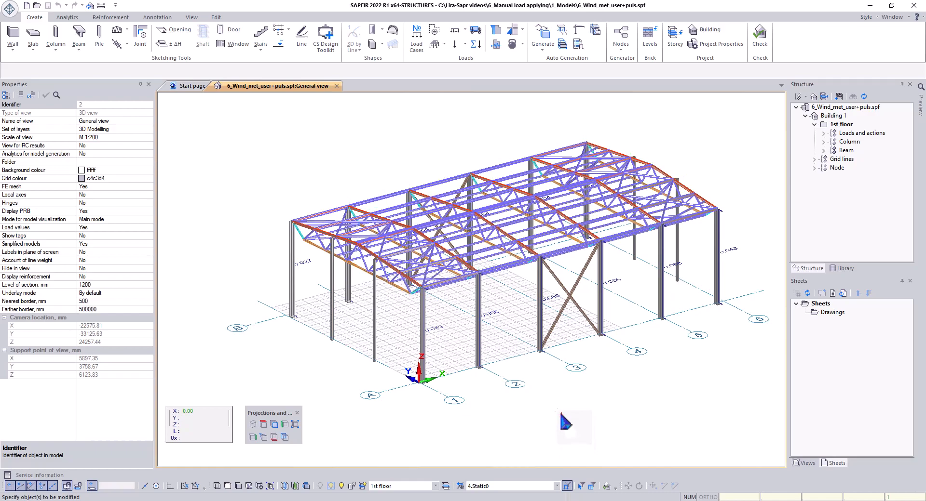
{"action": "left_click", "coordinate": [285, 486]}
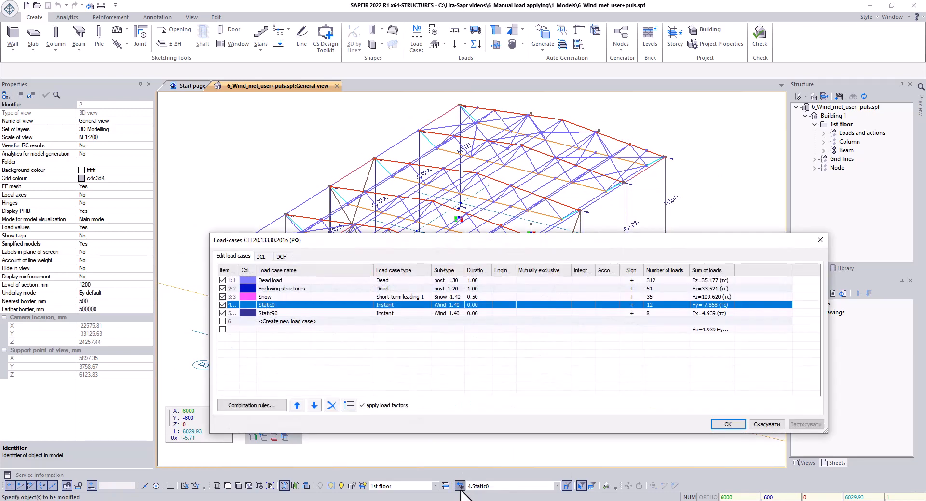
{"action": "mouse_move", "coordinate": [478, 405]}
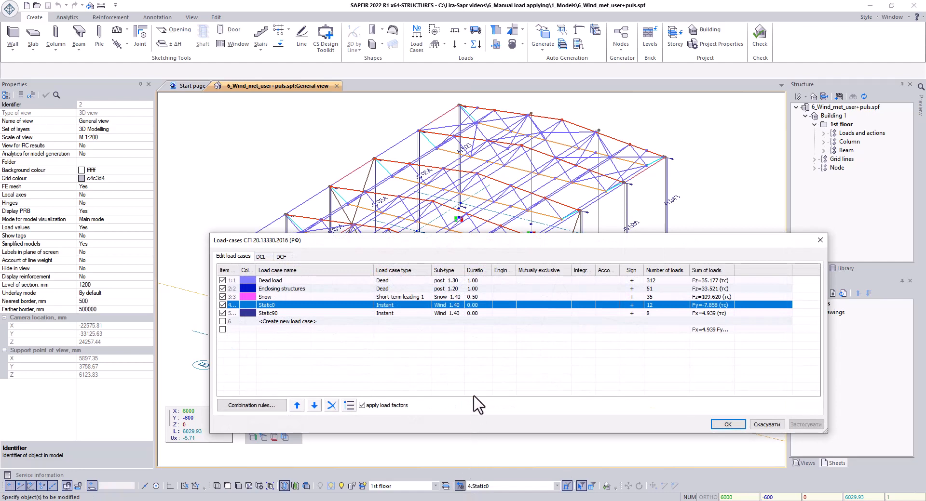
- Close the Load-cases table to return to the steel frame model
{"action": "left_click", "coordinate": [267, 313]}
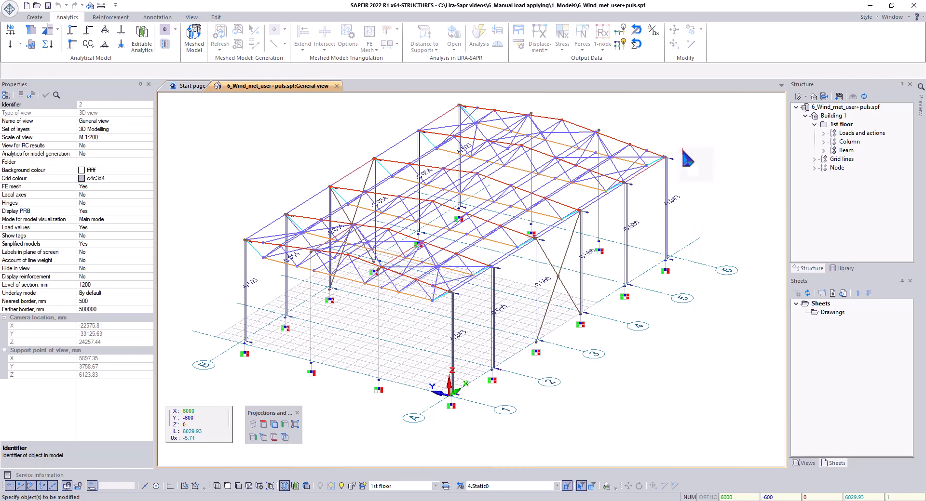
- Create a wind load named Static0 with Applied set to '4 - define manually'
{"action": "left_click", "coordinate": [35, 16]}
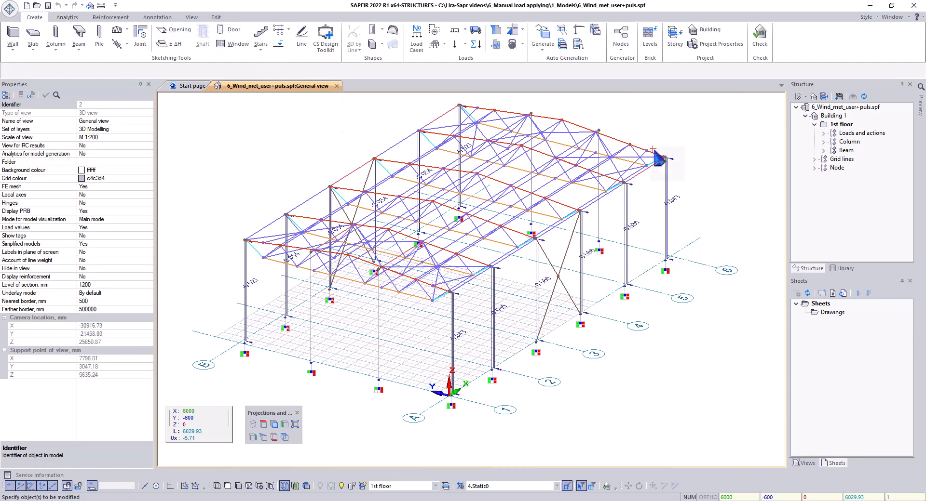
{"action": "mouse_move", "coordinate": [497, 30]}
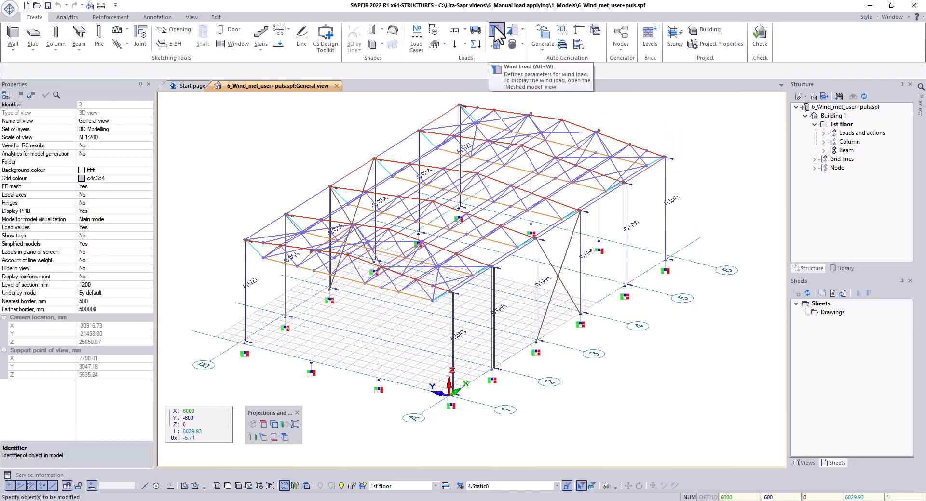
{"action": "left_click", "coordinate": [496, 31]}
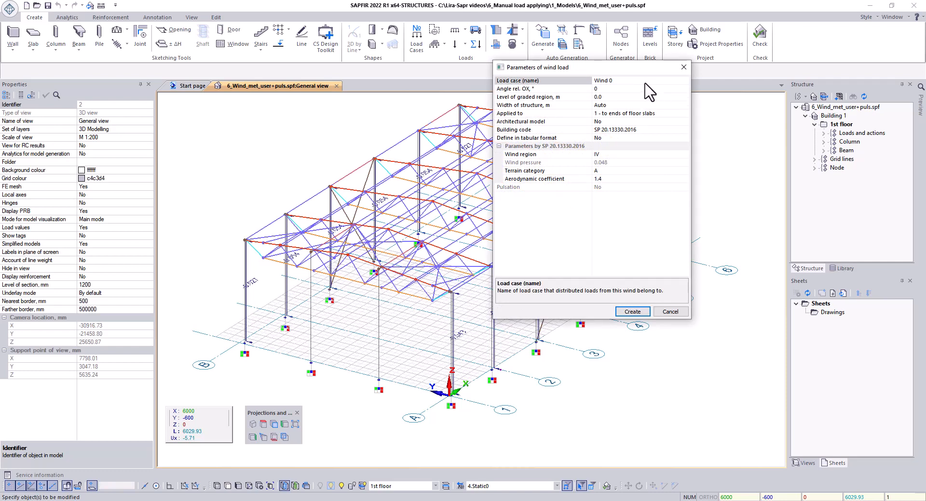
{"action": "triple_click", "coordinate": [603, 81]}
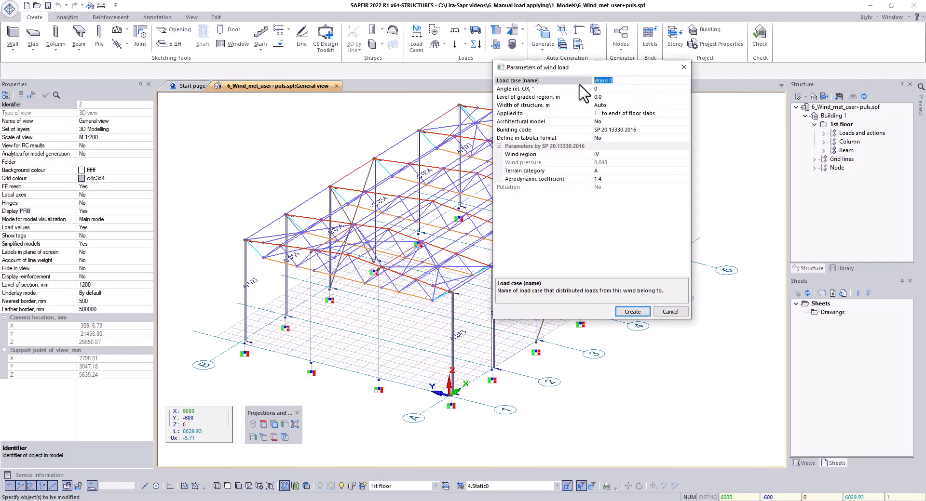
{"action": "type", "text": "Static0"}
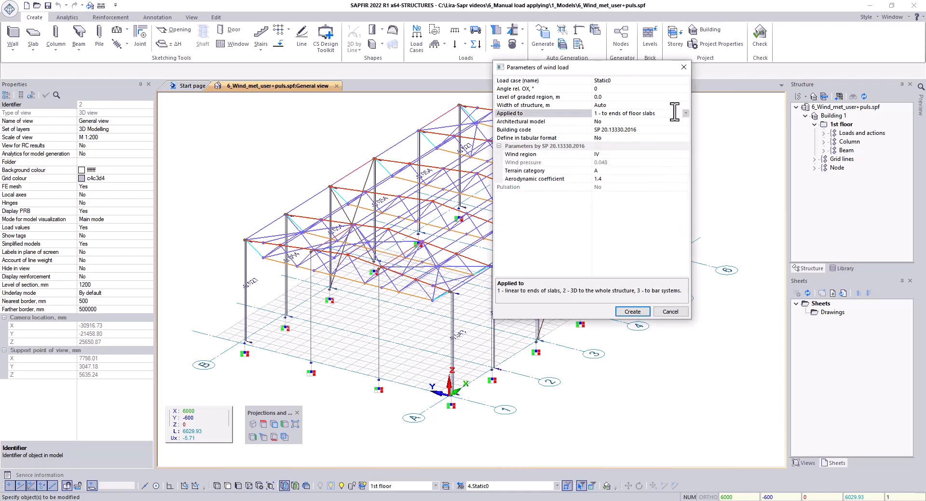
{"action": "left_click", "coordinate": [684, 113]}
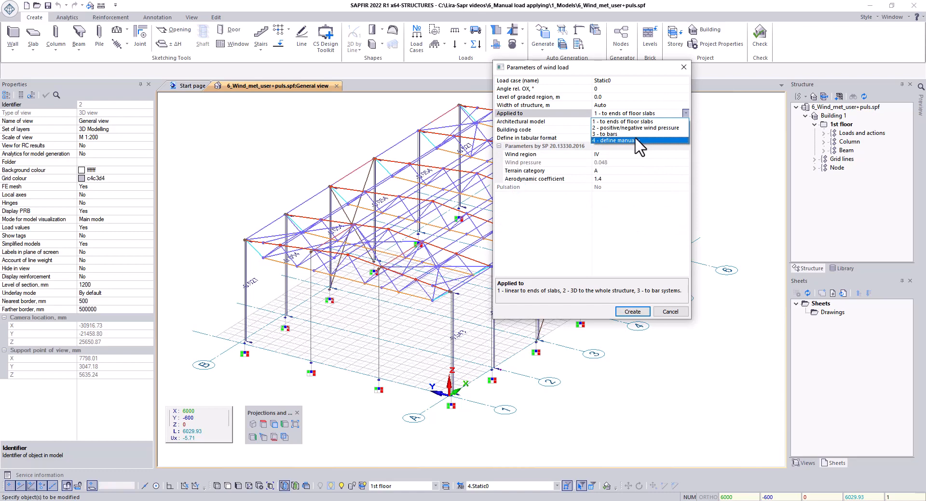
{"action": "left_click", "coordinate": [631, 312]}
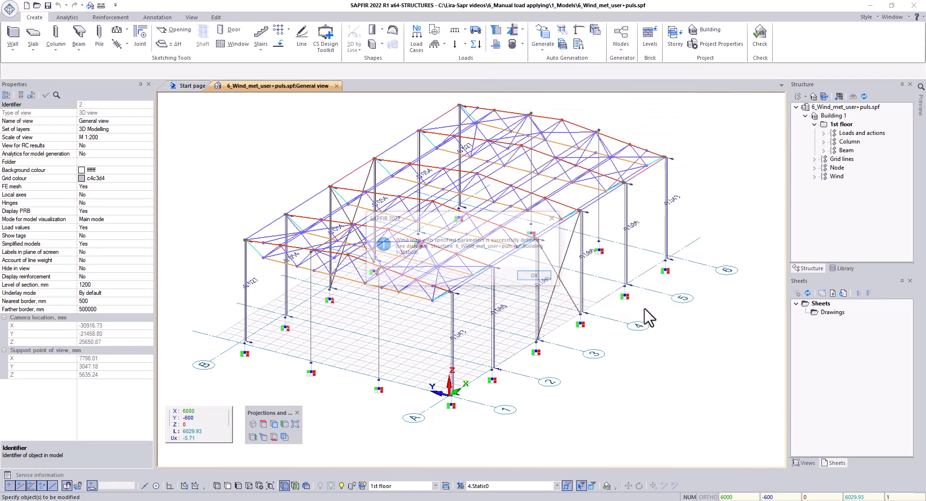
{"action": "left_click", "coordinate": [533, 275]}
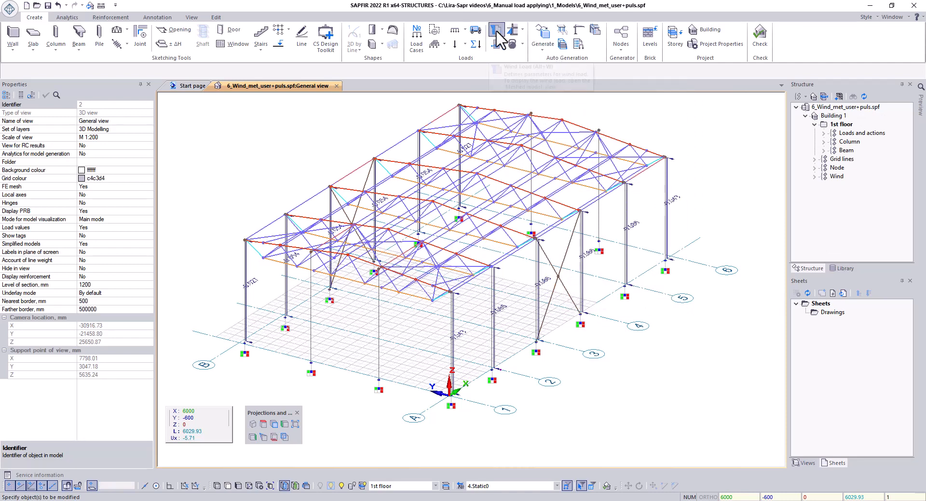
- Create wind load Static90 at a 90° angle, applied manually
{"action": "left_click", "coordinate": [496, 31]}
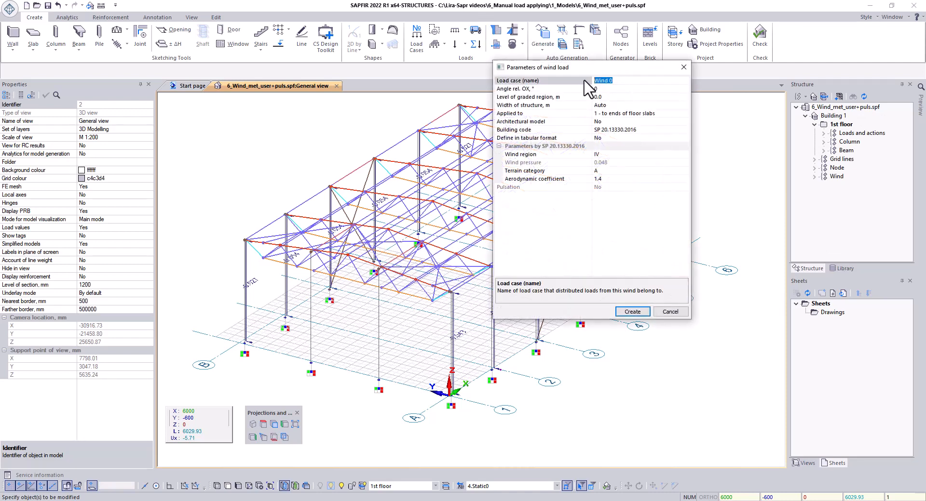
{"action": "type", "text": "Static90"}
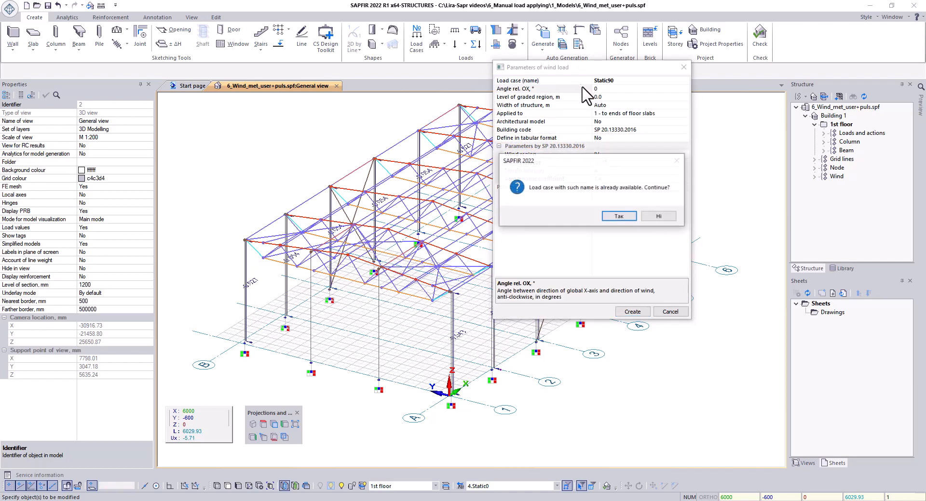
{"action": "left_click", "coordinate": [618, 216]}
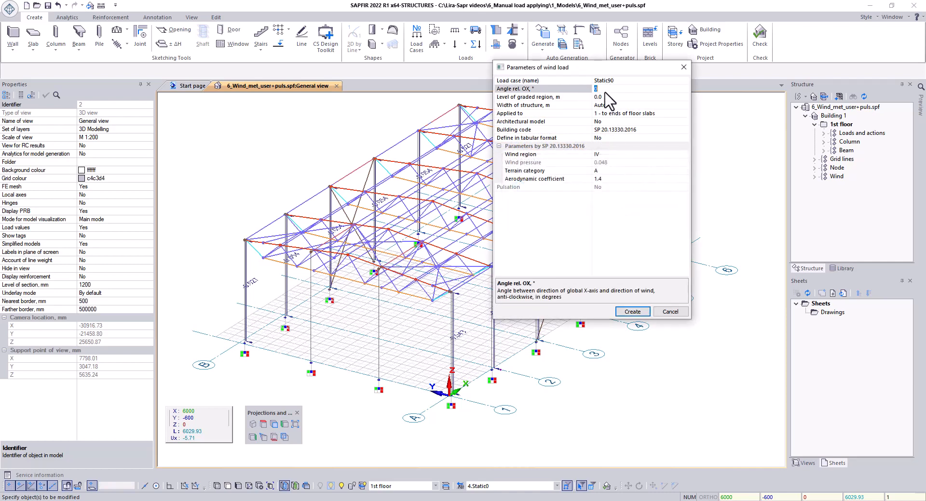
{"action": "type", "text": "90"}
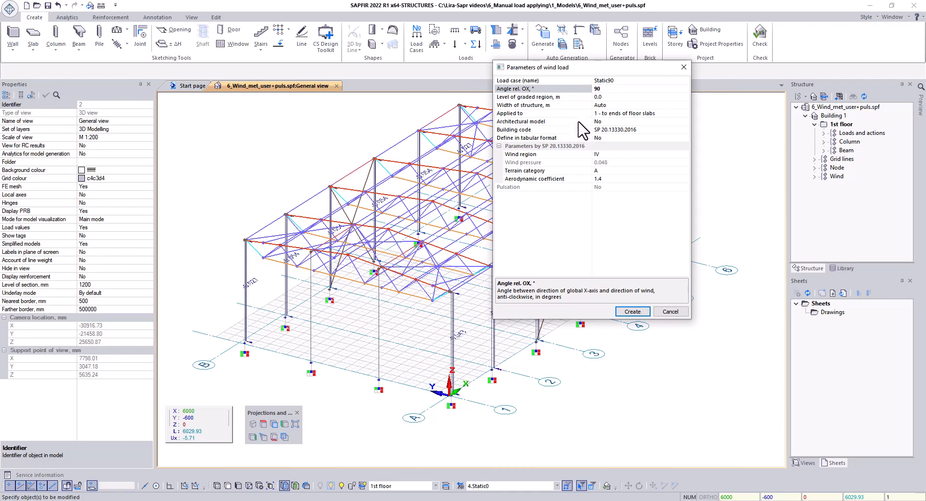
{"action": "left_click", "coordinate": [684, 114]}
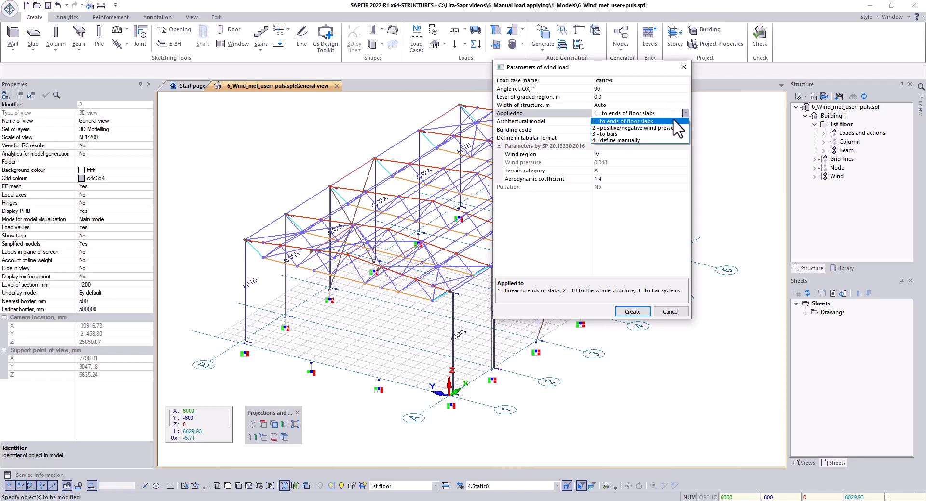
{"action": "left_click", "coordinate": [620, 140]}
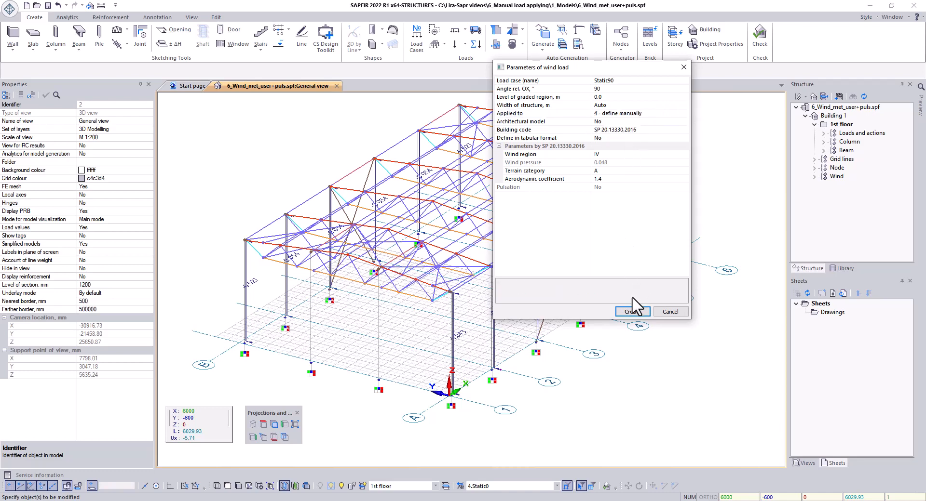
{"action": "left_click", "coordinate": [632, 311]}
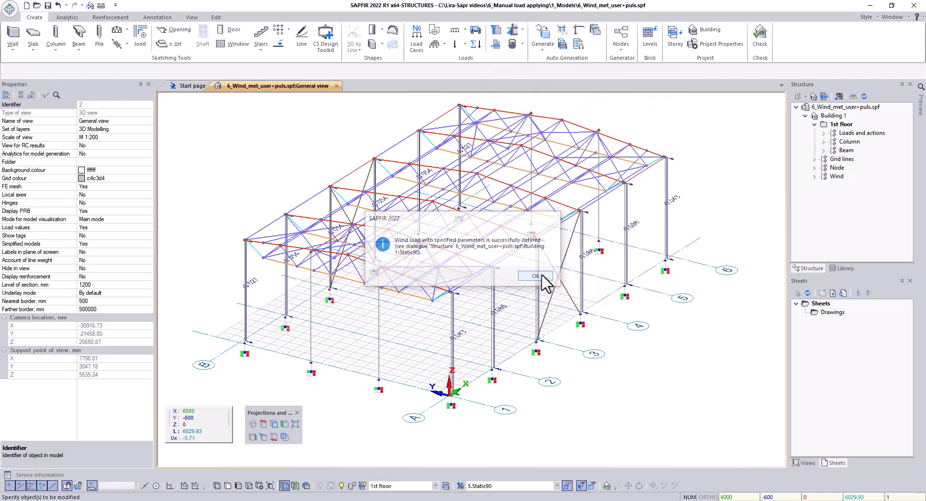
{"action": "left_click", "coordinate": [534, 276]}
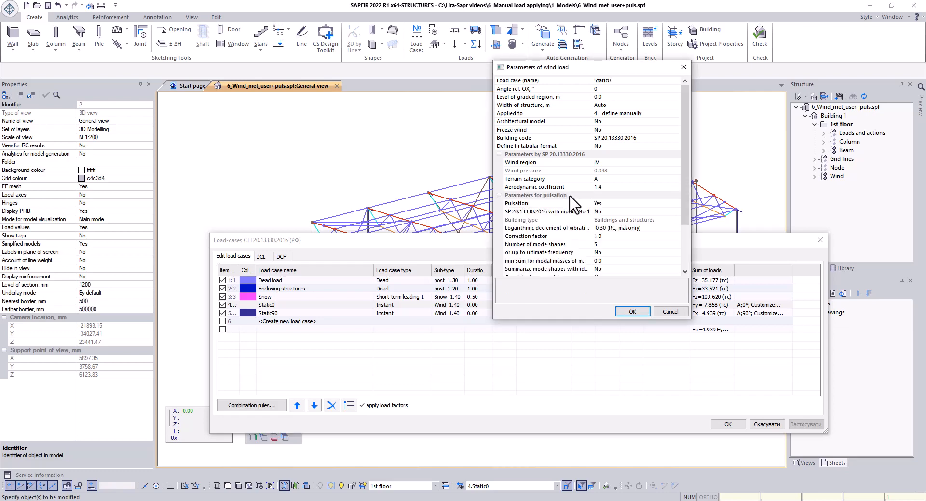
- Enable pulsation for Static0 with masses from dead, enclosing structures and snow loads
{"action": "scroll", "scroll_direction": "down", "scroll_amount": 3}
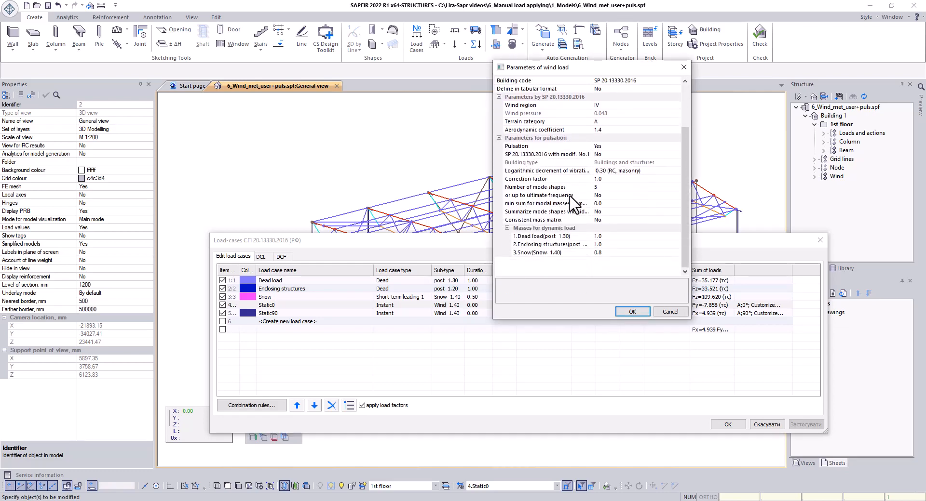
{"action": "mouse_move", "coordinate": [543, 121]}
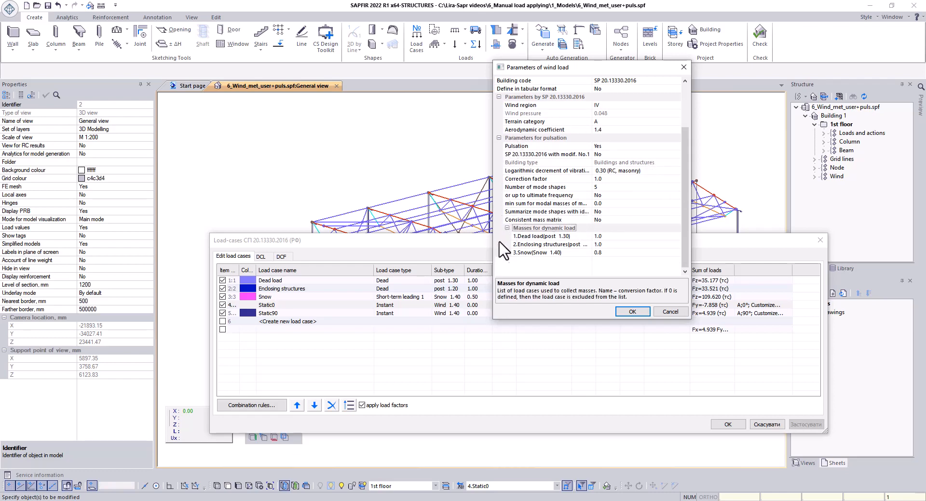
{"action": "mouse_move", "coordinate": [623, 265]}
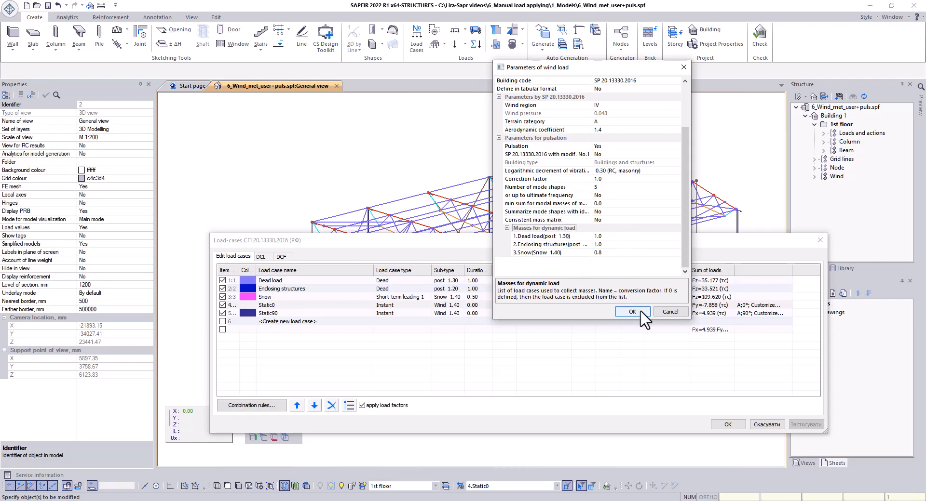
{"action": "left_click", "coordinate": [631, 312]}
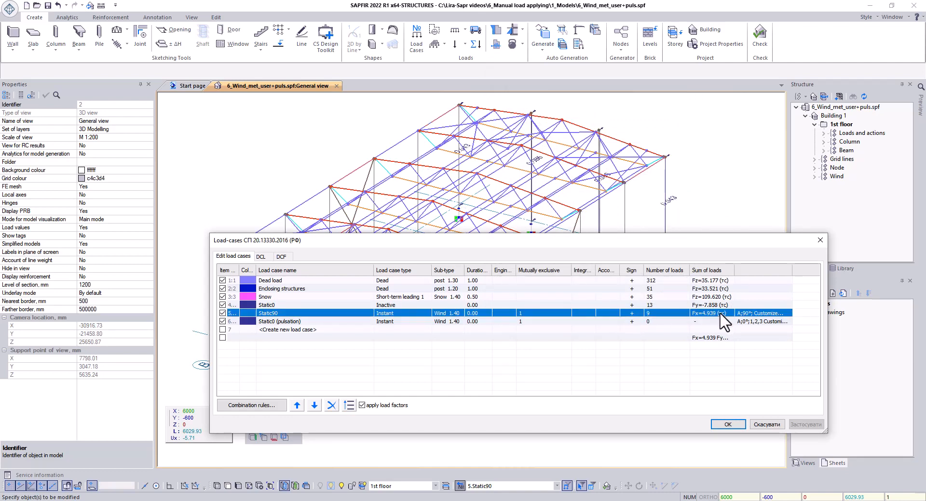
{"action": "mouse_move", "coordinate": [732, 324]}
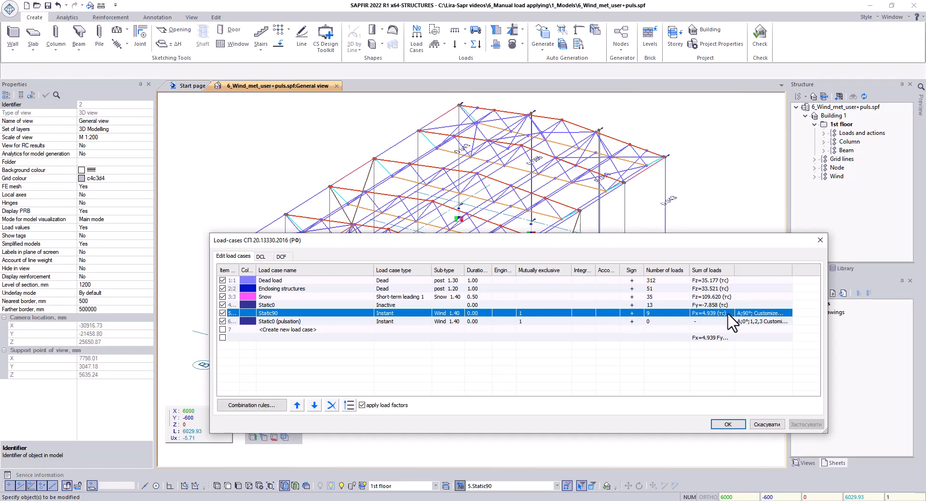
- Enable pulsation in the Static90 wind parameters, creating a Static90 (pulsation) case
{"action": "left_click", "coordinate": [760, 313]}
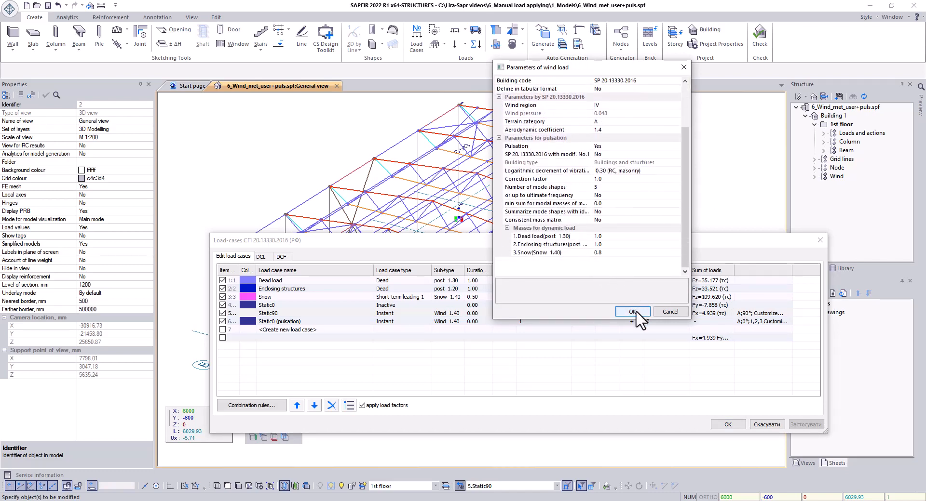
{"action": "left_click", "coordinate": [632, 312]}
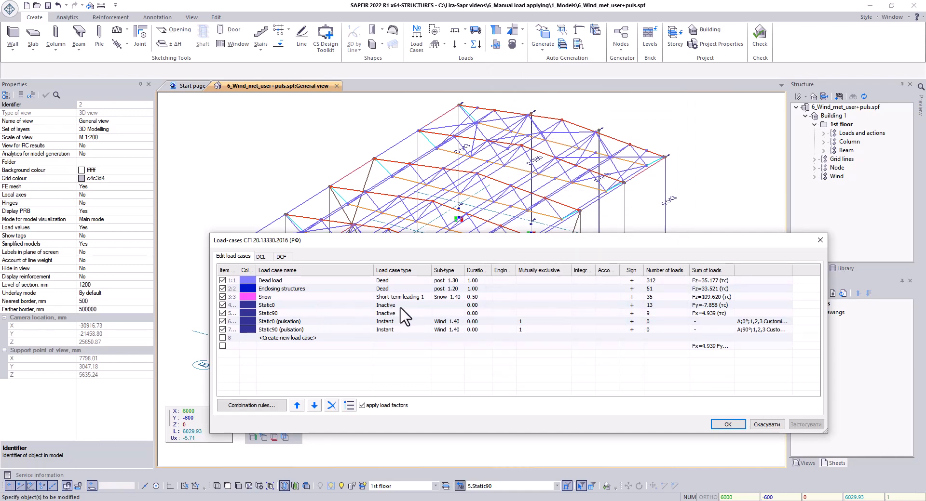
{"action": "mouse_move", "coordinate": [400, 307]}
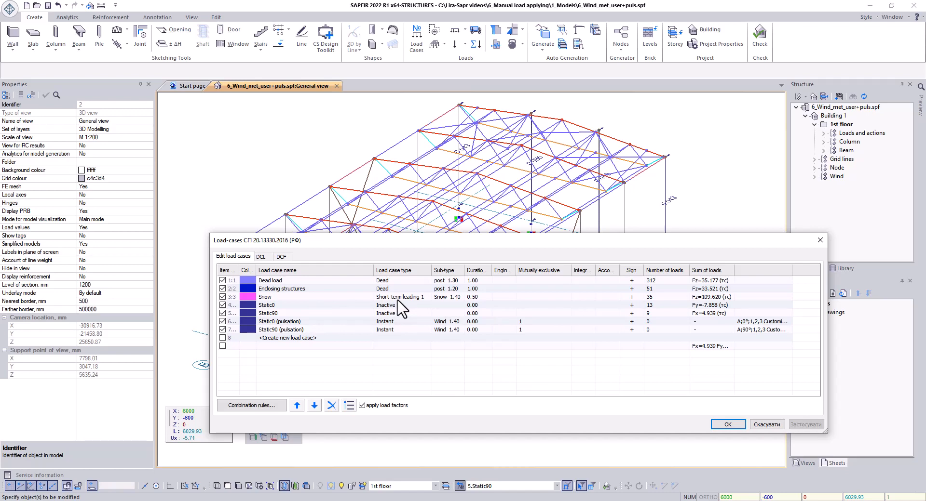
{"action": "mouse_move", "coordinate": [541, 327]}
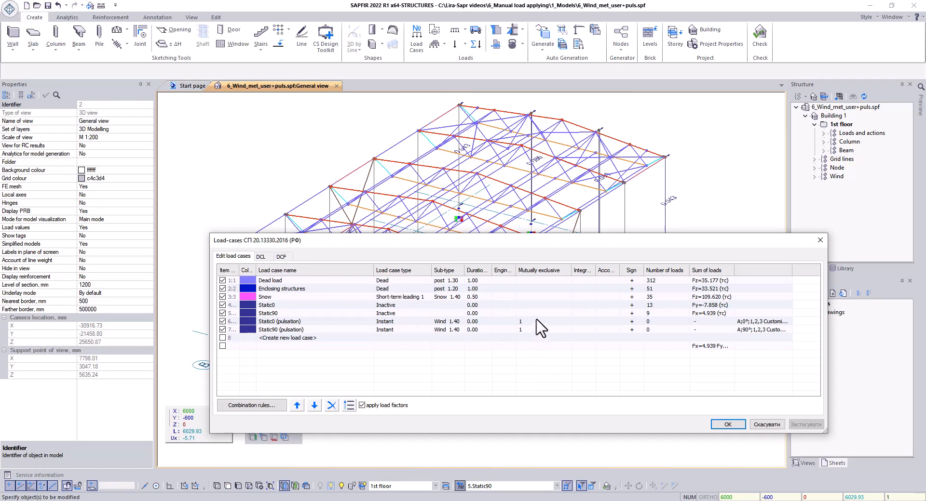